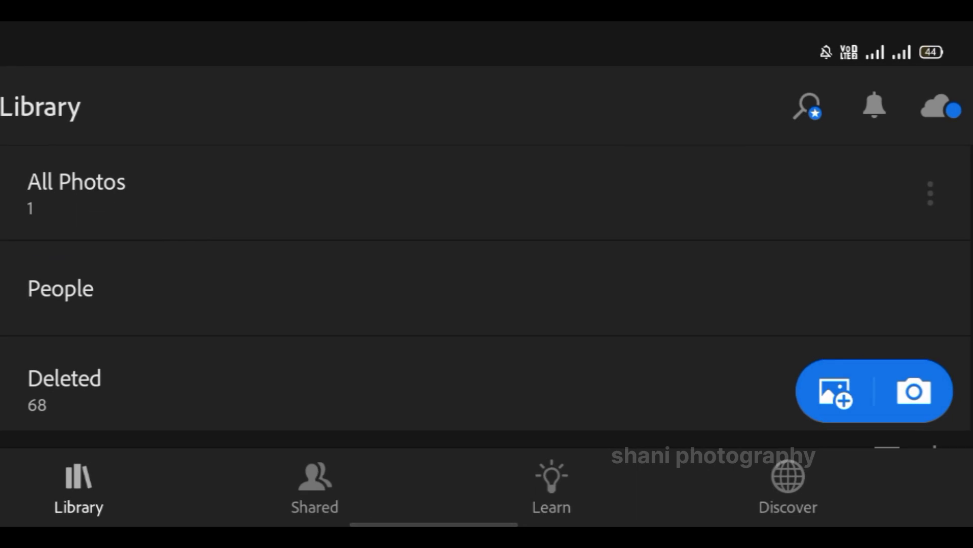
- Open the poolside portrait from All Photos in the editor
{"action": "left_click", "coordinate": [77, 182]}
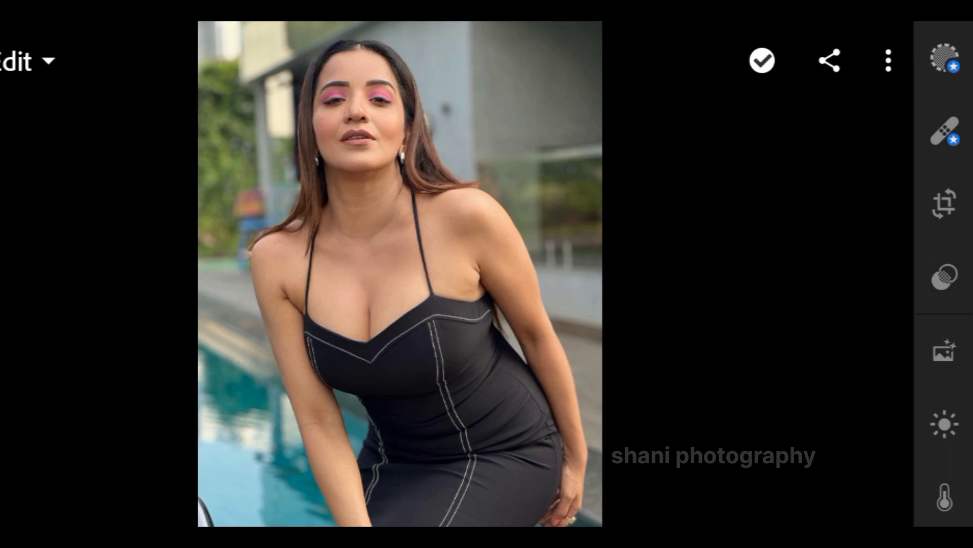
{"action": "scroll", "scroll_direction": "down", "scroll_amount": 3}
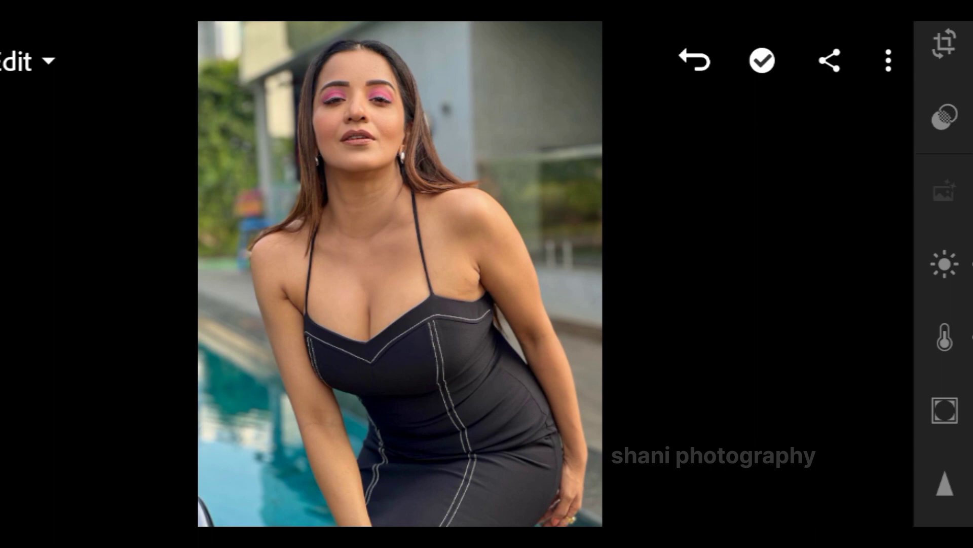
- Open Color Mix and boost the saturation of the red tones
{"action": "left_click", "coordinate": [945, 264]}
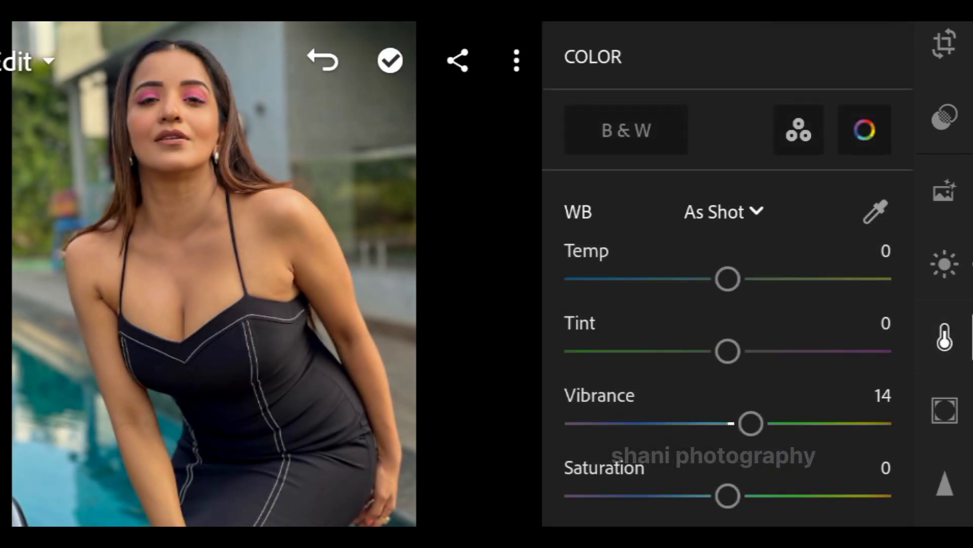
{"action": "left_click", "coordinate": [863, 130]}
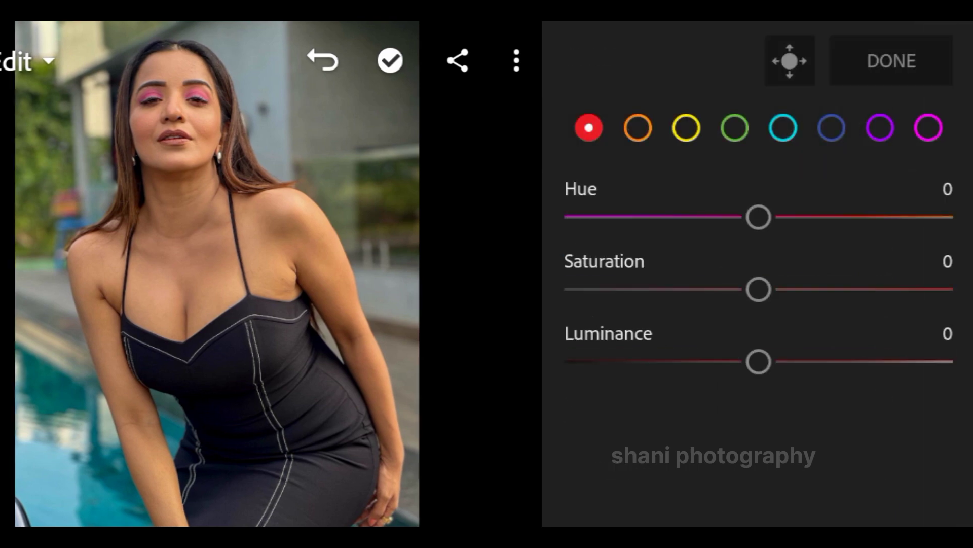
{"action": "left_click_drag", "start_coordinate": [756, 289], "coordinate": [821, 290]}
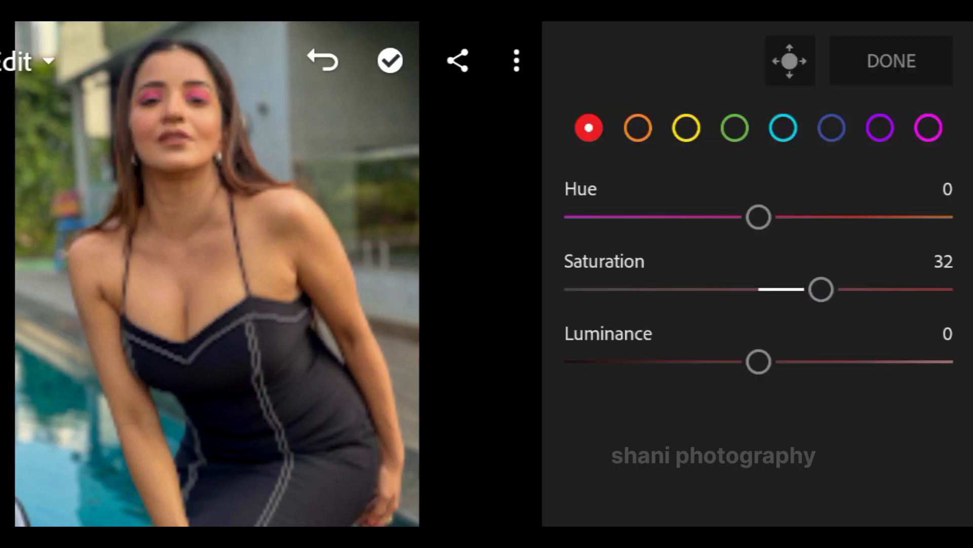
{"action": "left_click_drag", "start_coordinate": [758, 217], "coordinate": [721, 216]}
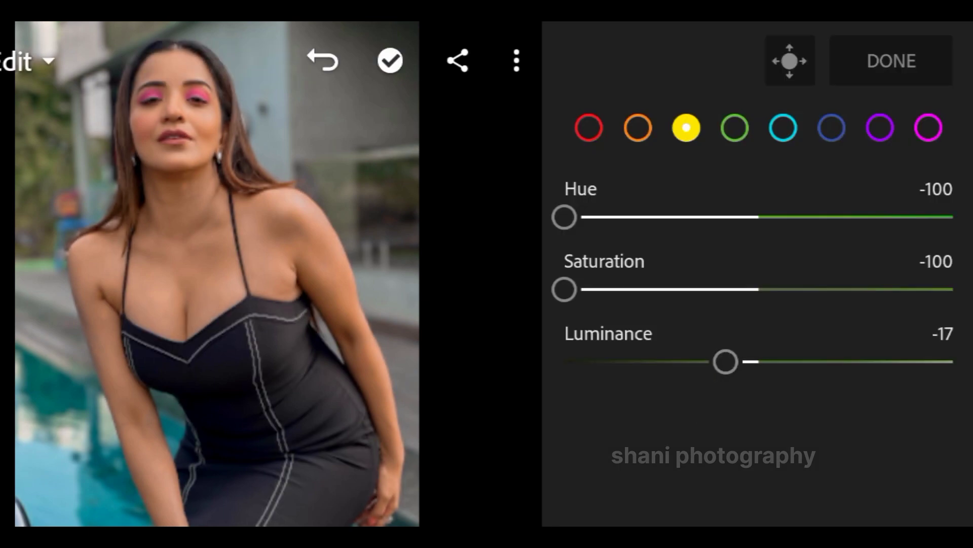
- Adjust the green tones' luminance, then work through the remaining colour ranges
{"action": "left_click", "coordinate": [735, 128]}
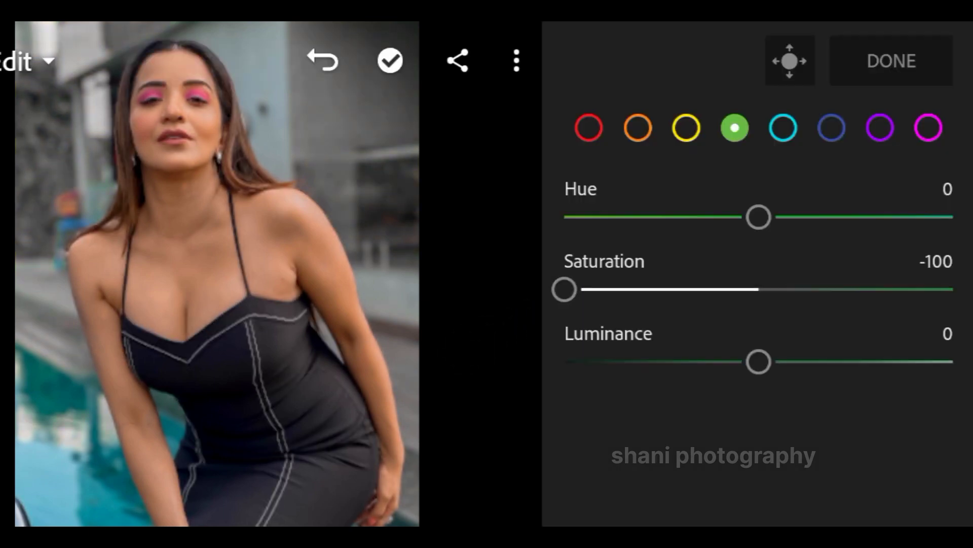
{"action": "left_click_drag", "start_coordinate": [758, 361], "coordinate": [717, 361]}
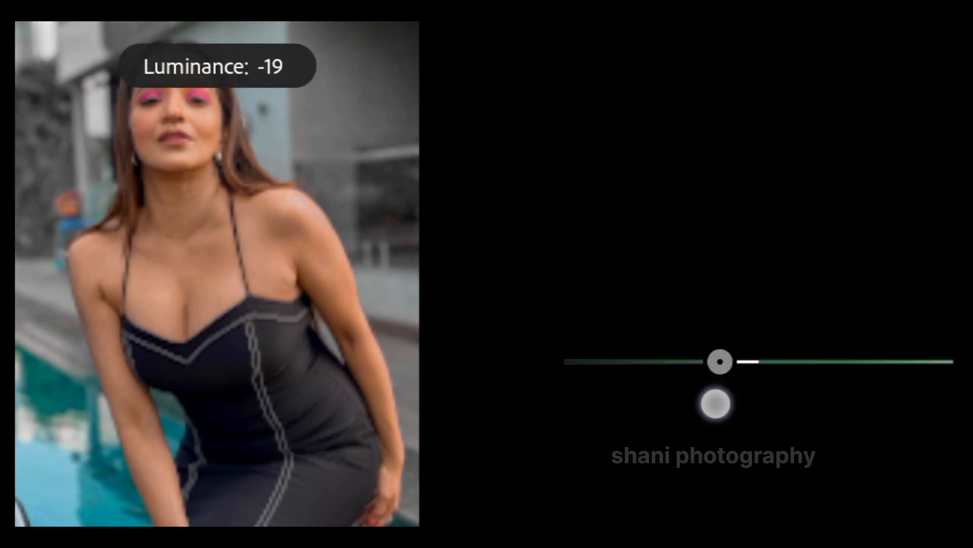
{"action": "left_click_drag", "start_coordinate": [718, 362], "coordinate": [758, 362]}
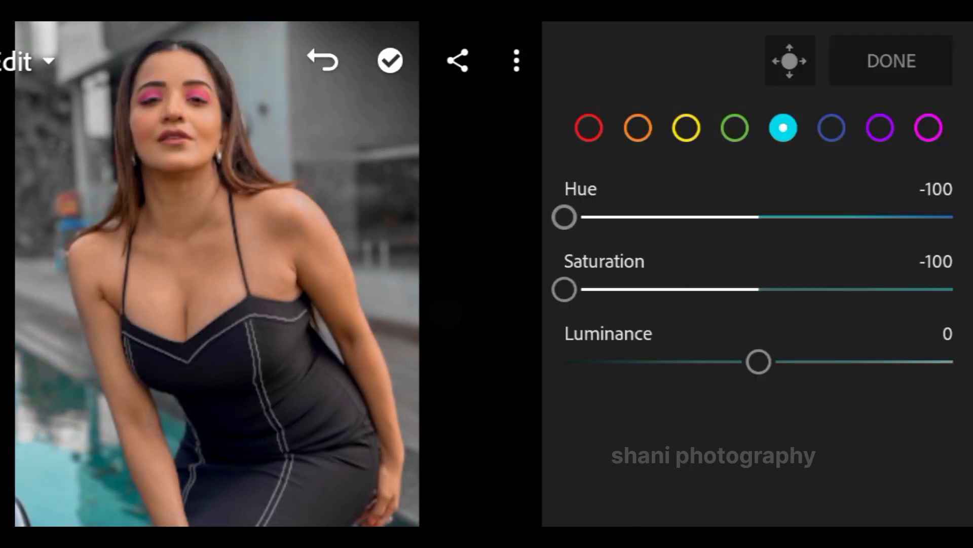
{"action": "left_click", "coordinate": [831, 128]}
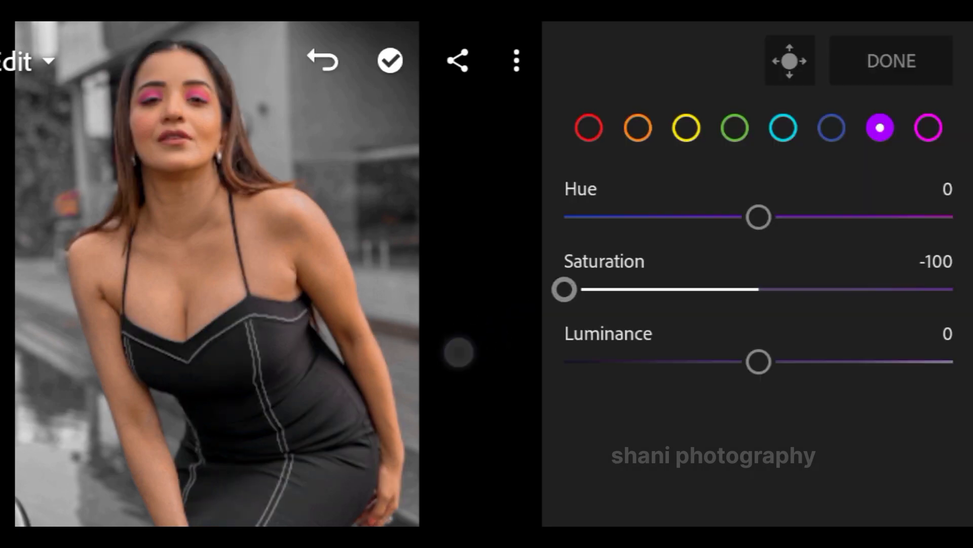
{"action": "left_click", "coordinate": [927, 127]}
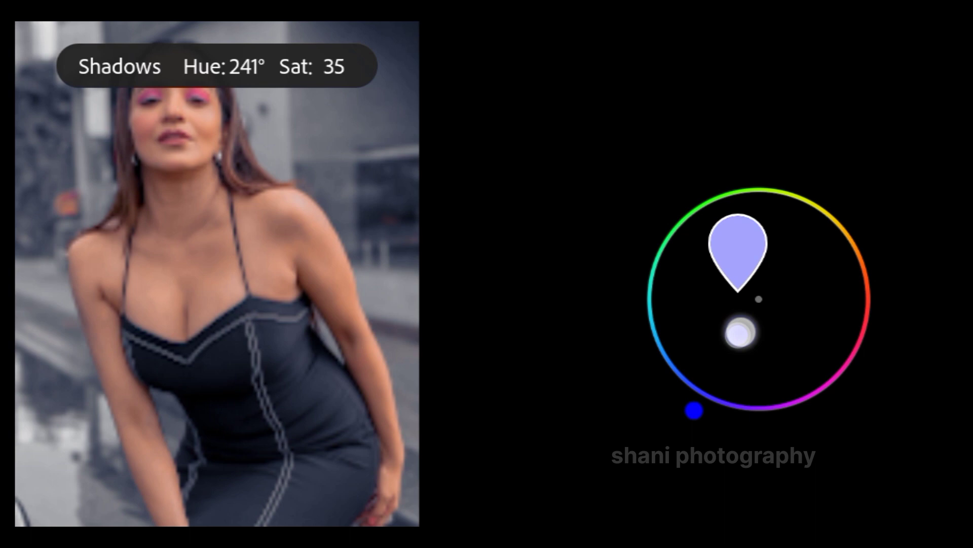
- Push the shadows toward blue, adjust the blending and slightly lower saturation
{"action": "left_click_drag", "start_coordinate": [743, 334], "coordinate": [743, 326]}
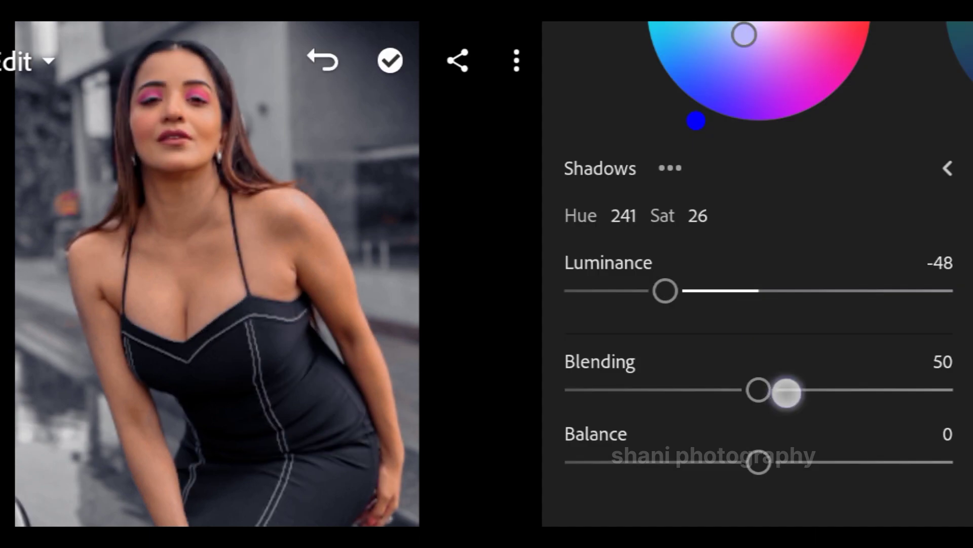
{"action": "left_click_drag", "start_coordinate": [787, 392], "coordinate": [918, 406]}
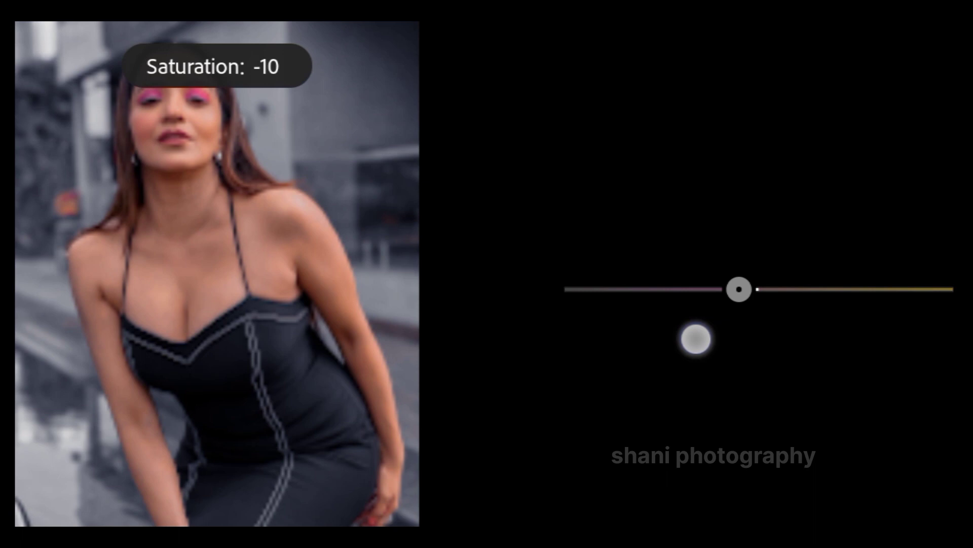
{"action": "left_click_drag", "start_coordinate": [739, 288], "coordinate": [731, 289]}
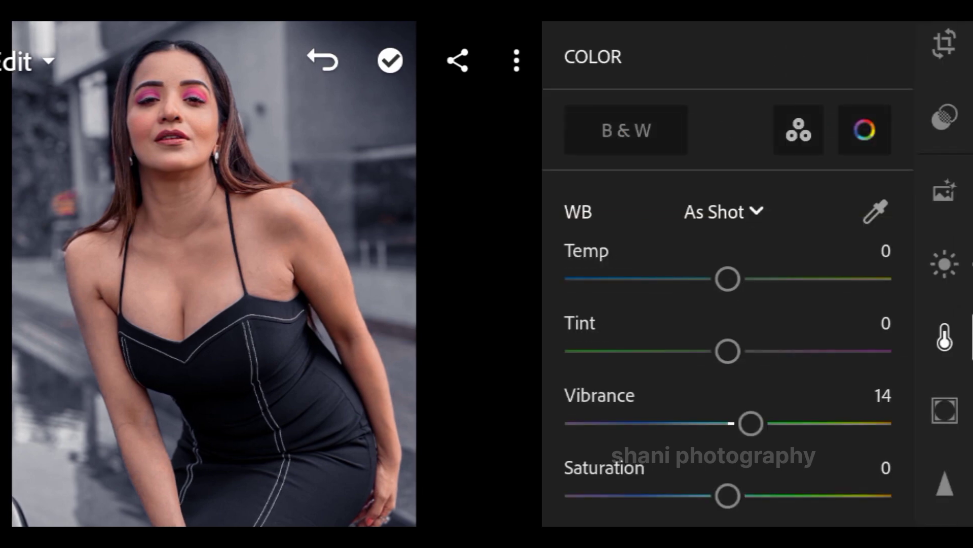
- Set Vignette to -16 with Feather 65
{"action": "scroll", "scroll_direction": "down", "scroll_amount": 3}
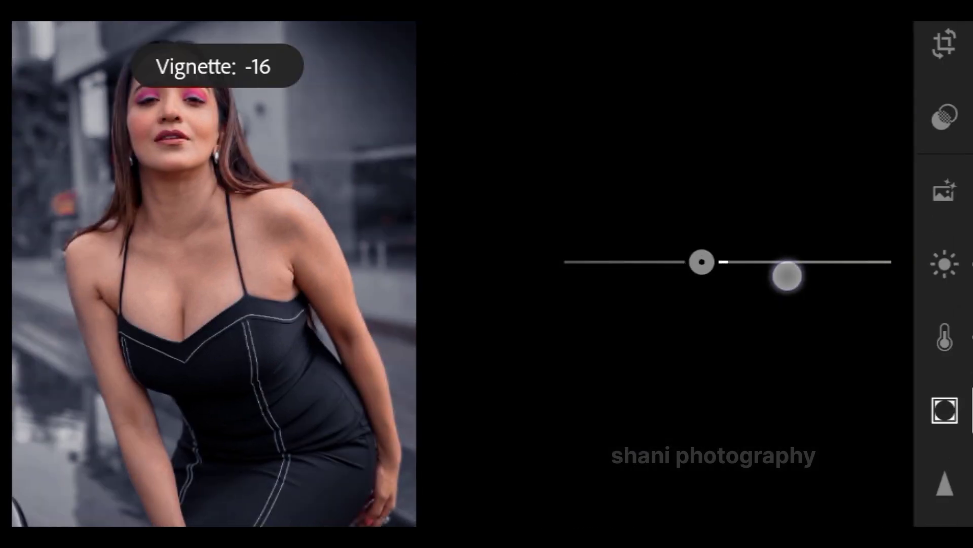
{"action": "left_click_drag", "start_coordinate": [785, 276], "coordinate": [852, 295]}
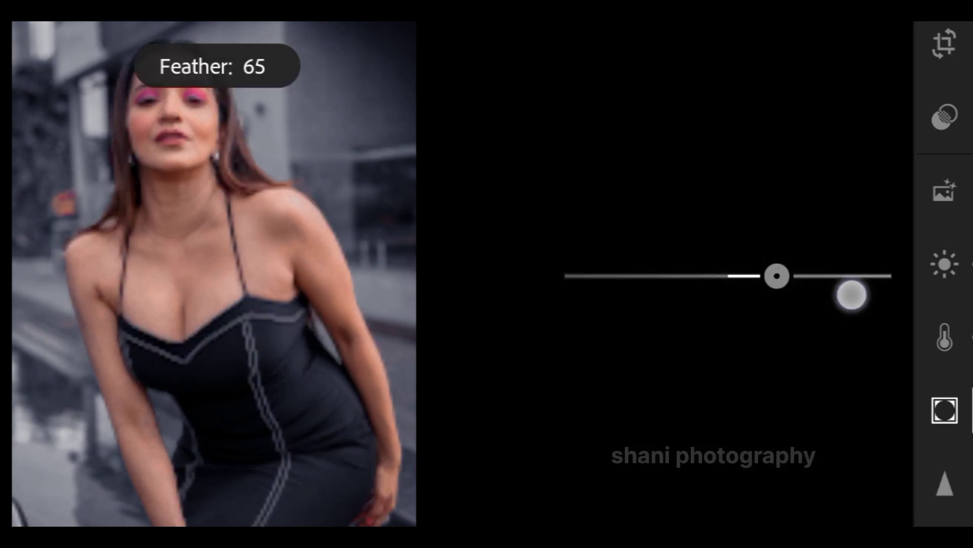
{"action": "left_click_drag", "start_coordinate": [851, 295], "coordinate": [810, 240]}
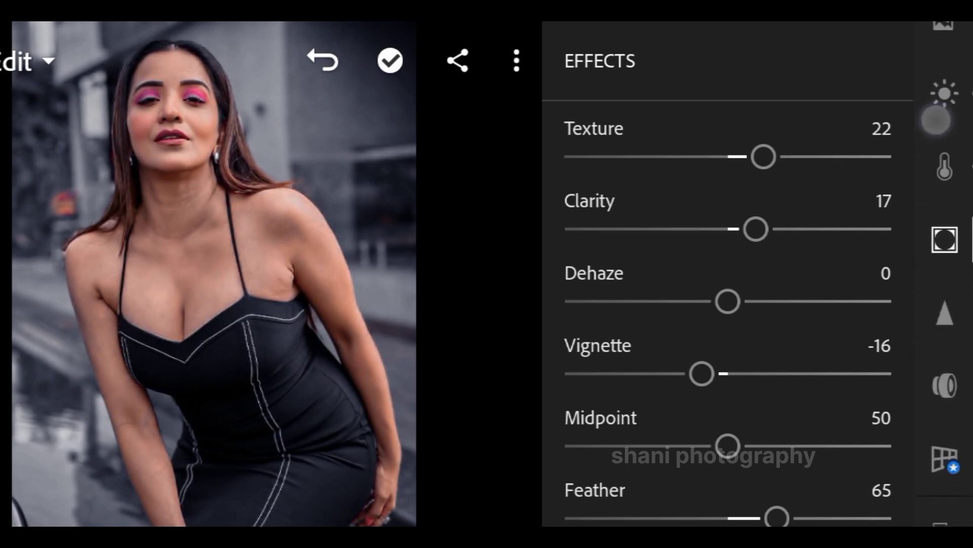
- Set Color Noise Reduction to 64 and Smoothness to 79, then show Optics
{"action": "left_click", "coordinate": [946, 315]}
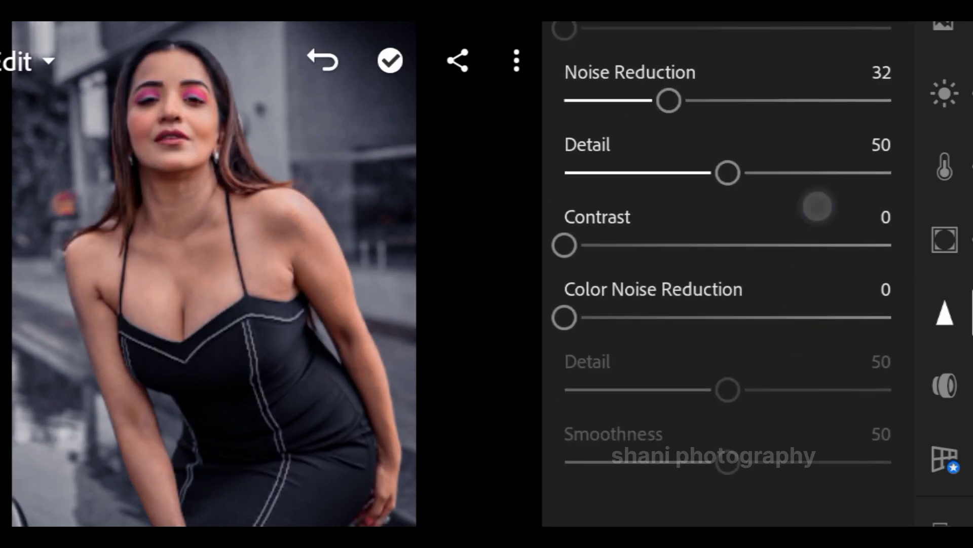
{"action": "left_click_drag", "start_coordinate": [564, 318], "coordinate": [773, 317]}
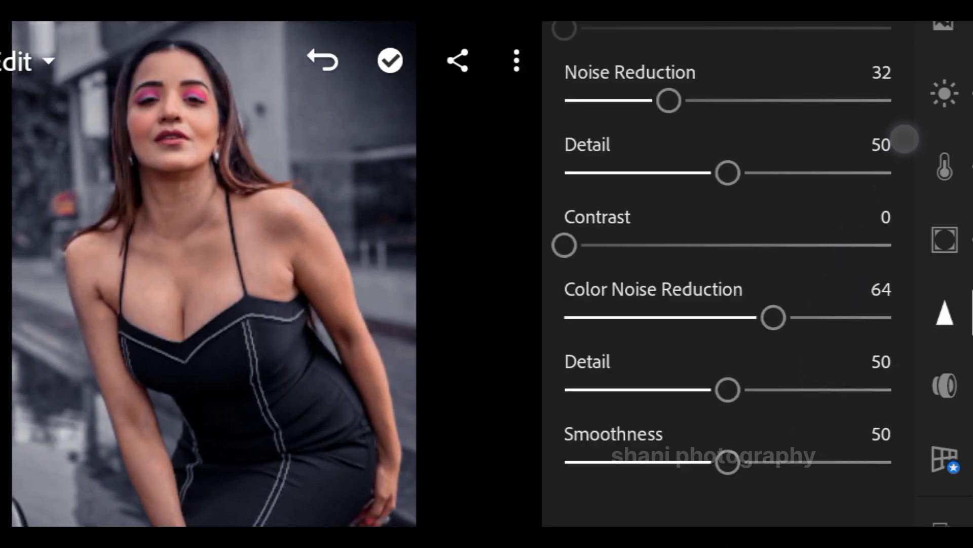
{"action": "left_click_drag", "start_coordinate": [727, 462], "coordinate": [822, 462]}
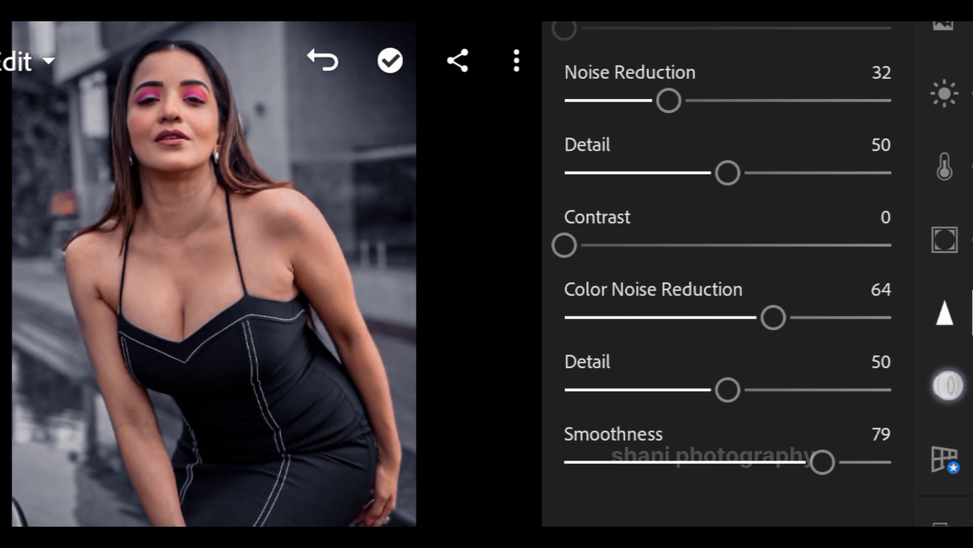
{"action": "left_click", "coordinate": [944, 385]}
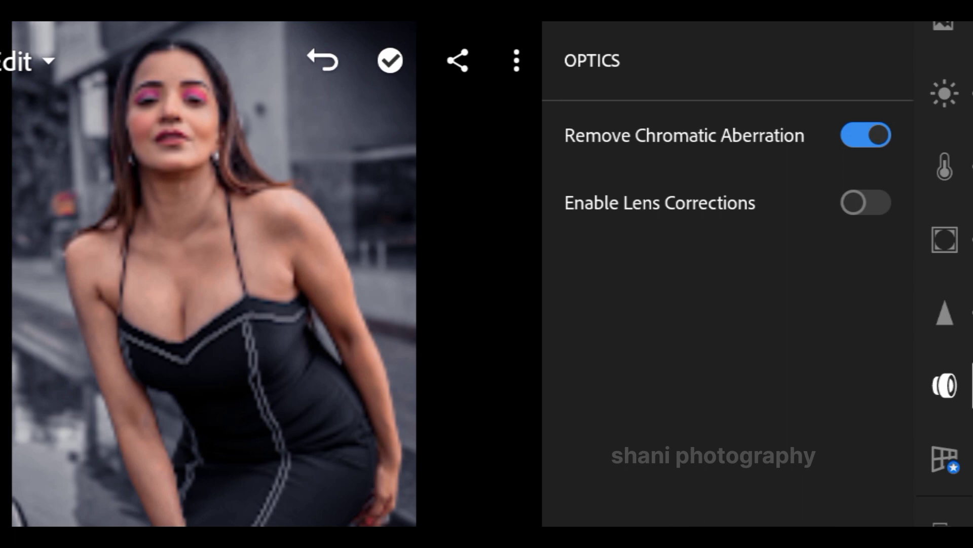